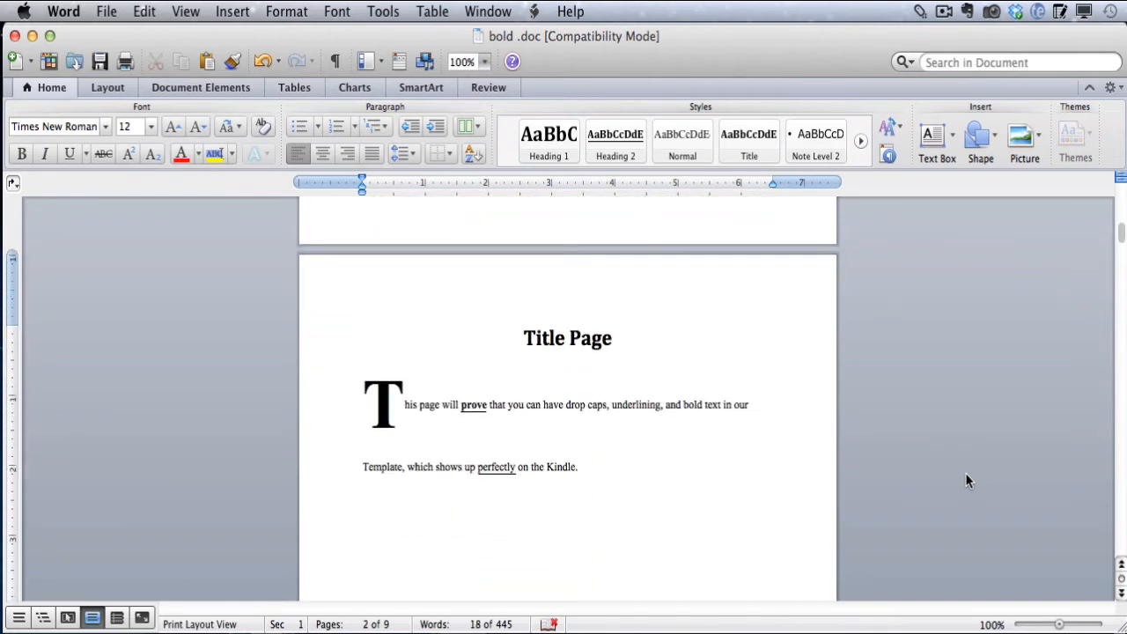
Keep bold.doc's Title Page displayed in the KDP Simple Previewer with drop cap, bold and underlined words intact
{"action": "left_click", "coordinate": [363, 467]}
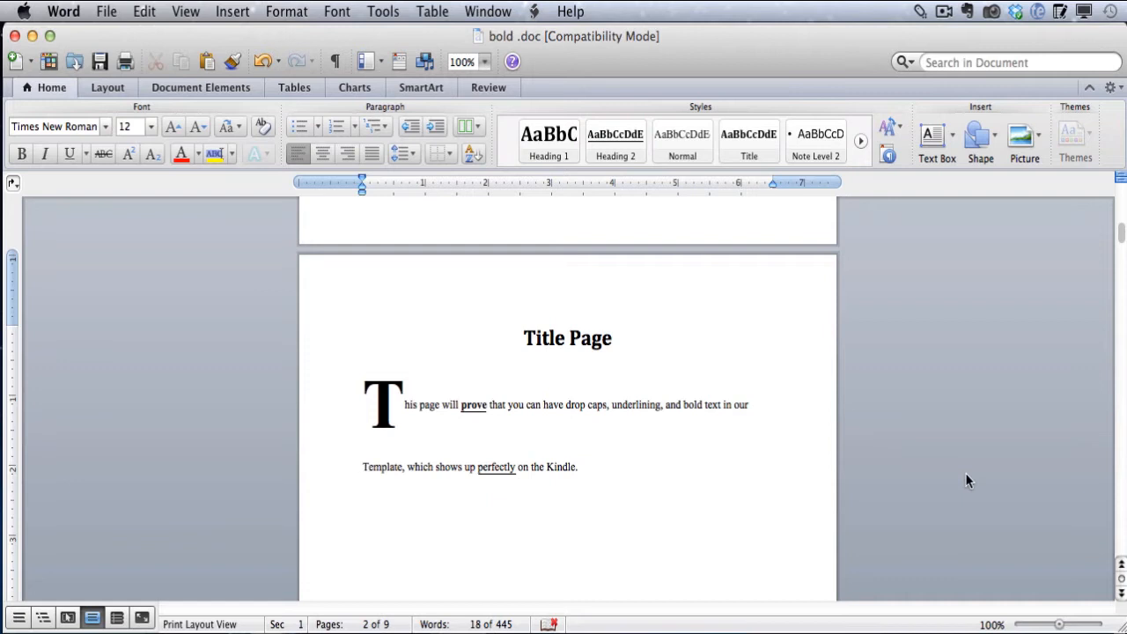
{"action": "left_click", "coordinate": [363, 466]}
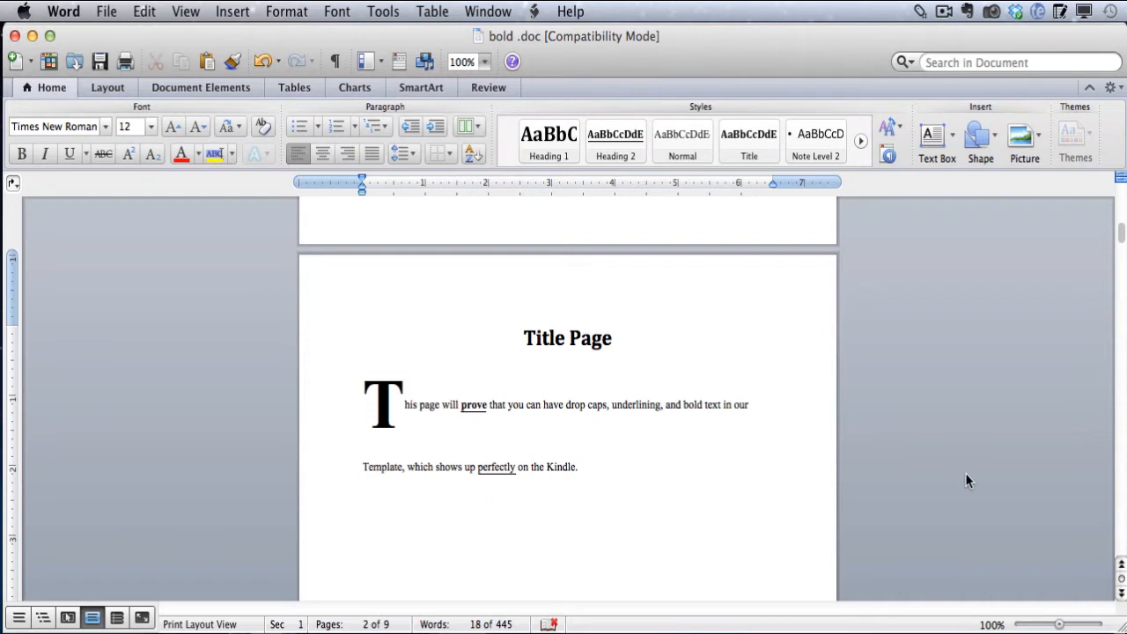
{"action": "left_click", "coordinate": [363, 467]}
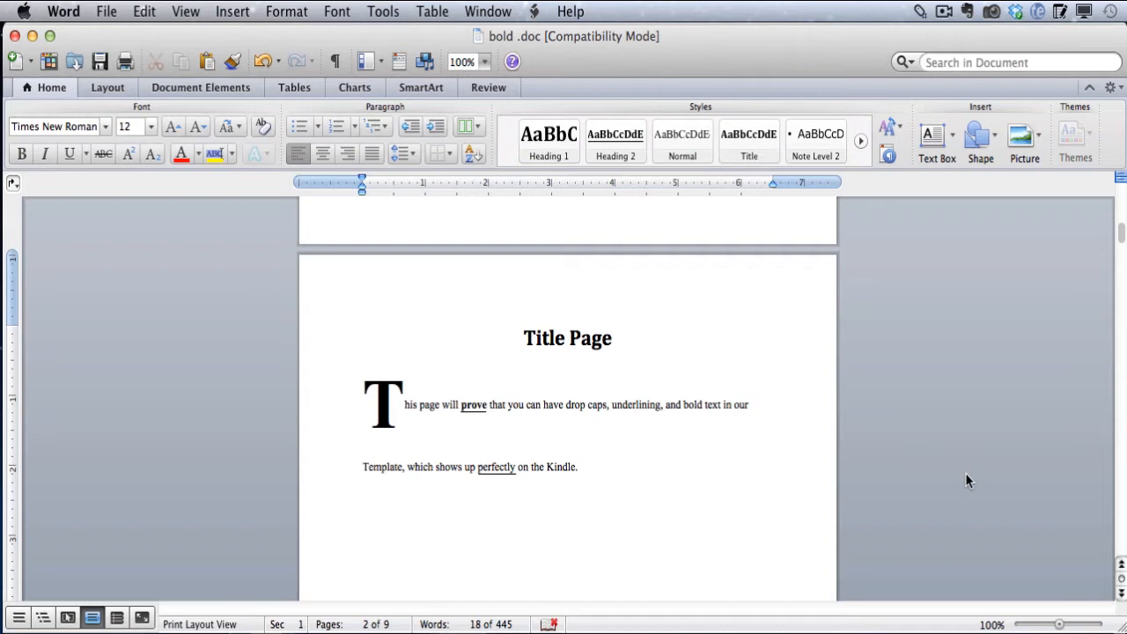
{"action": "left_click", "coordinate": [361, 466]}
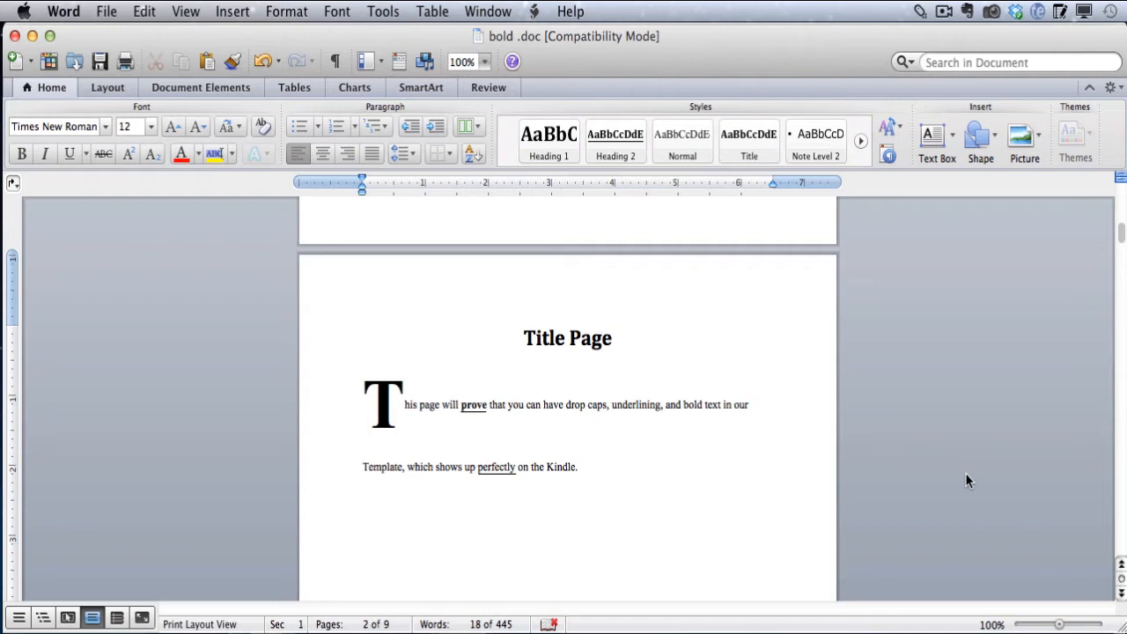
{"action": "left_click", "coordinate": [363, 467]}
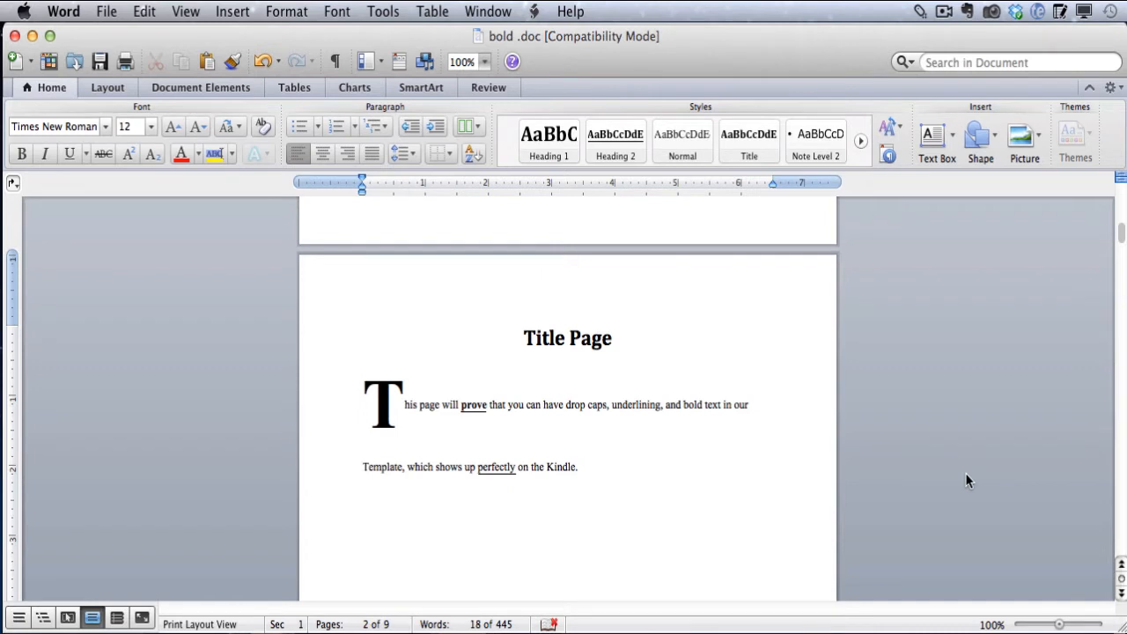
{"action": "left_click", "coordinate": [363, 467]}
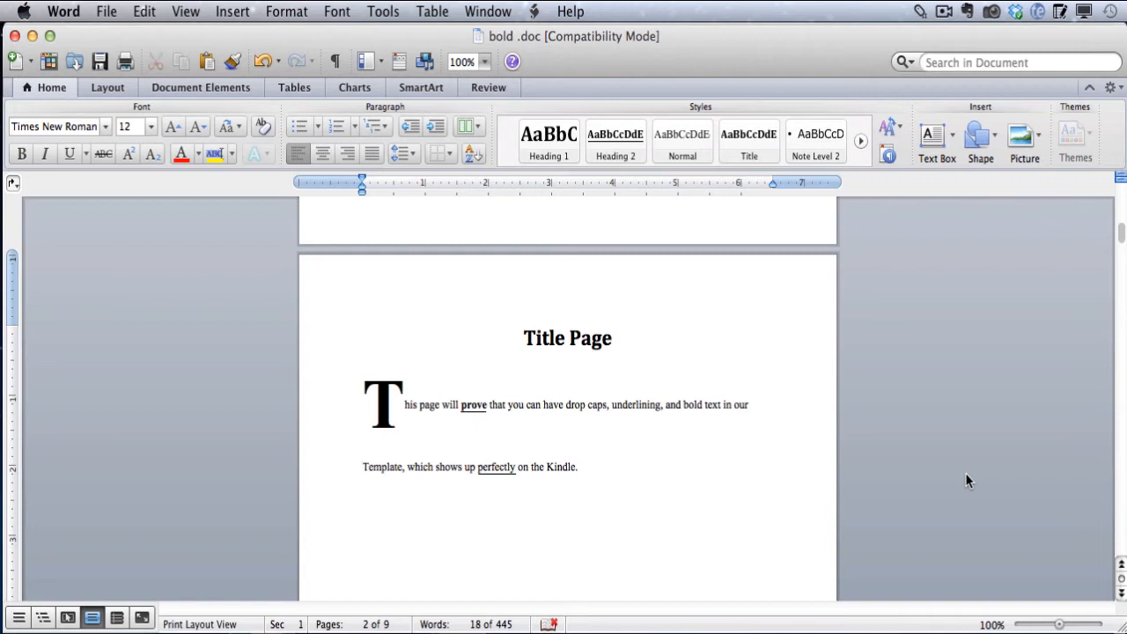
{"action": "left_click", "coordinate": [363, 467]}
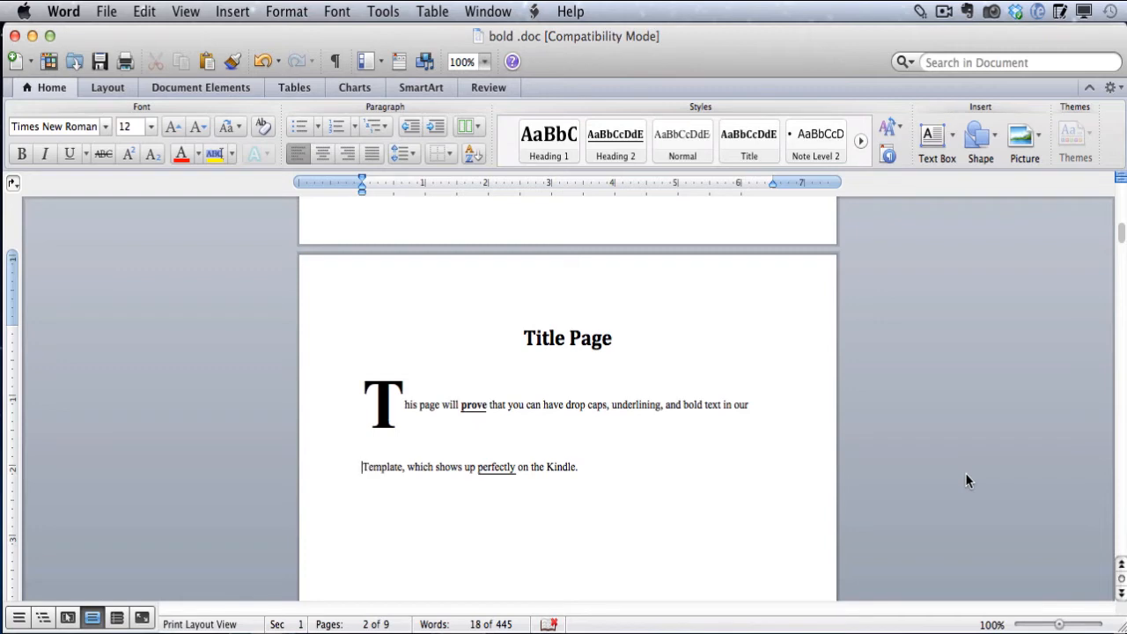
{"action": "mouse_move", "coordinate": [740, 363]}
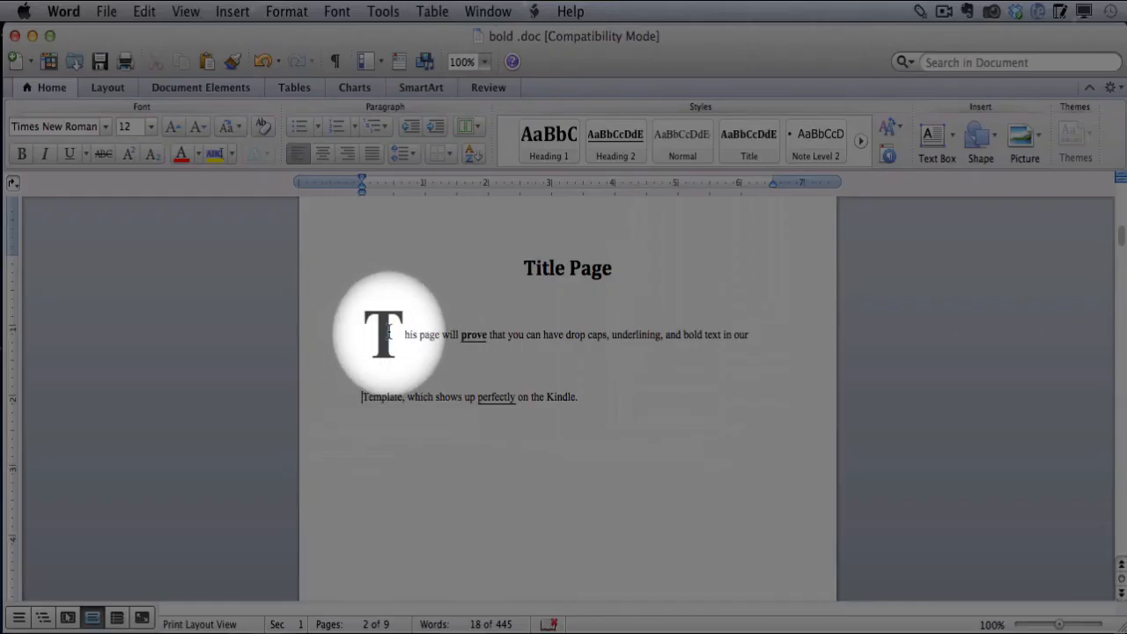
{"action": "mouse_move", "coordinate": [467, 342]}
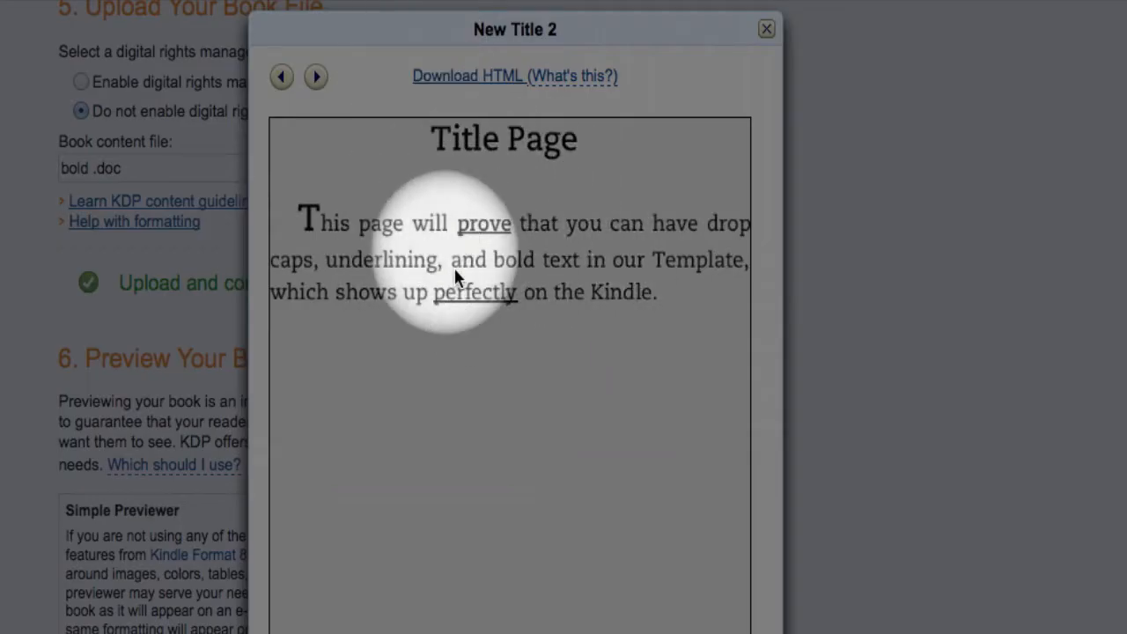
{"action": "mouse_move", "coordinate": [497, 299]}
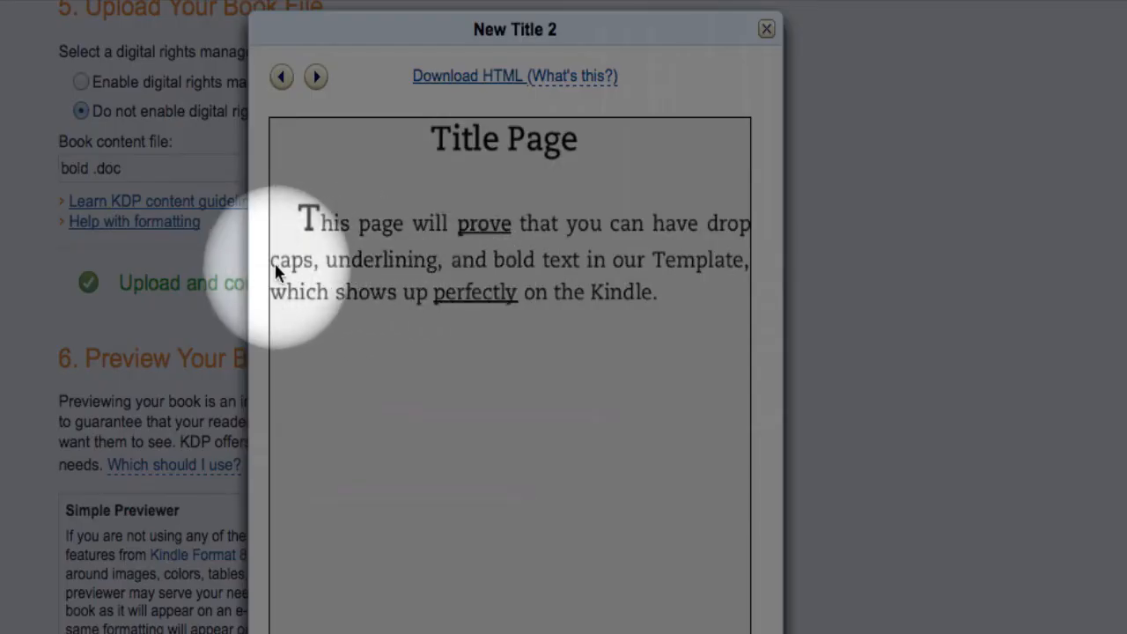
{"action": "mouse_move", "coordinate": [739, 290]}
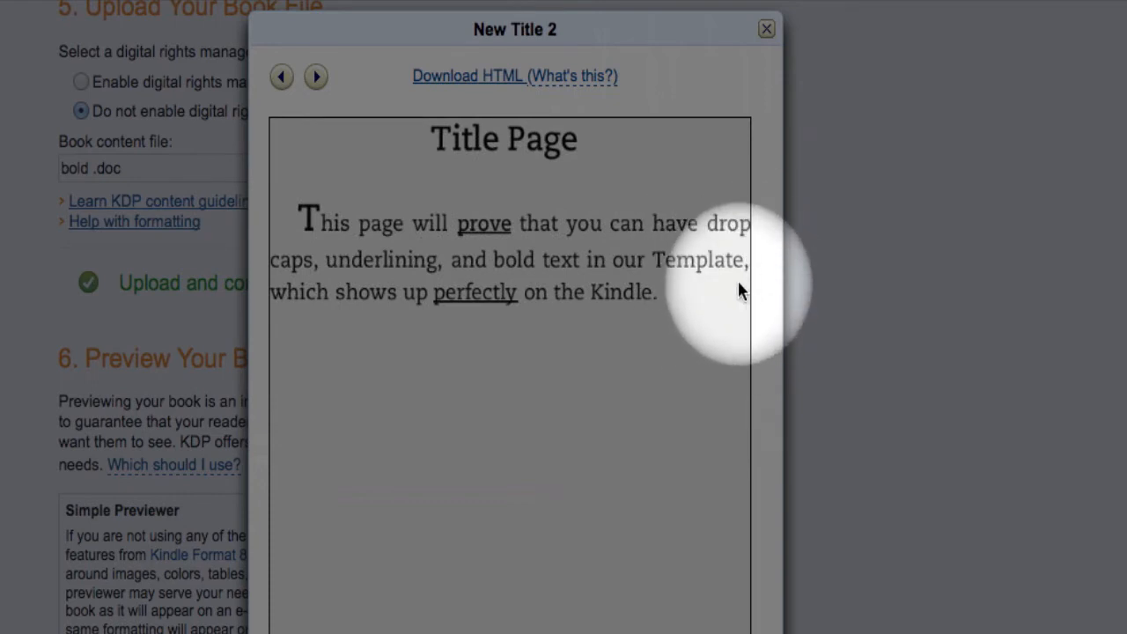
{"action": "mouse_move", "coordinate": [525, 85]}
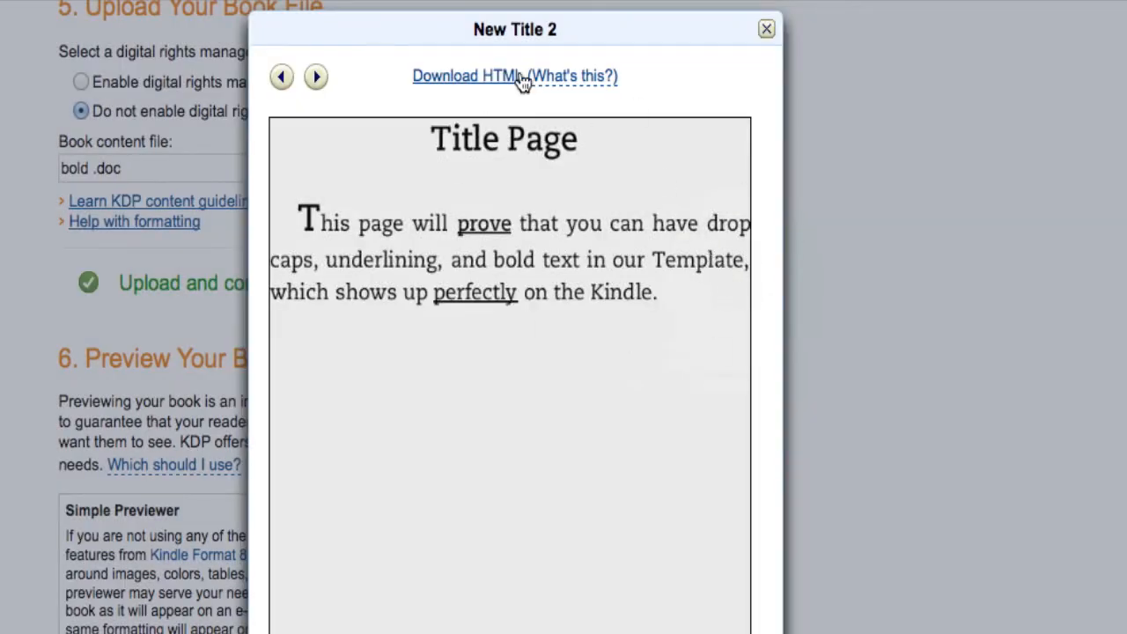
{"action": "mouse_move", "coordinate": [296, 268]}
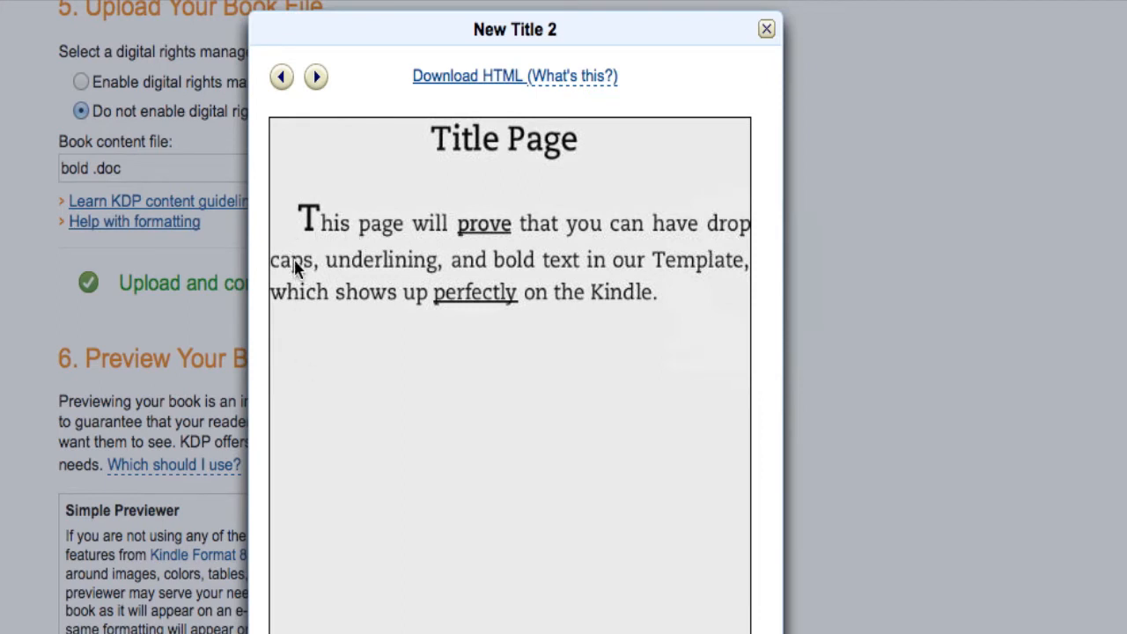
{"action": "mouse_move", "coordinate": [775, 317]}
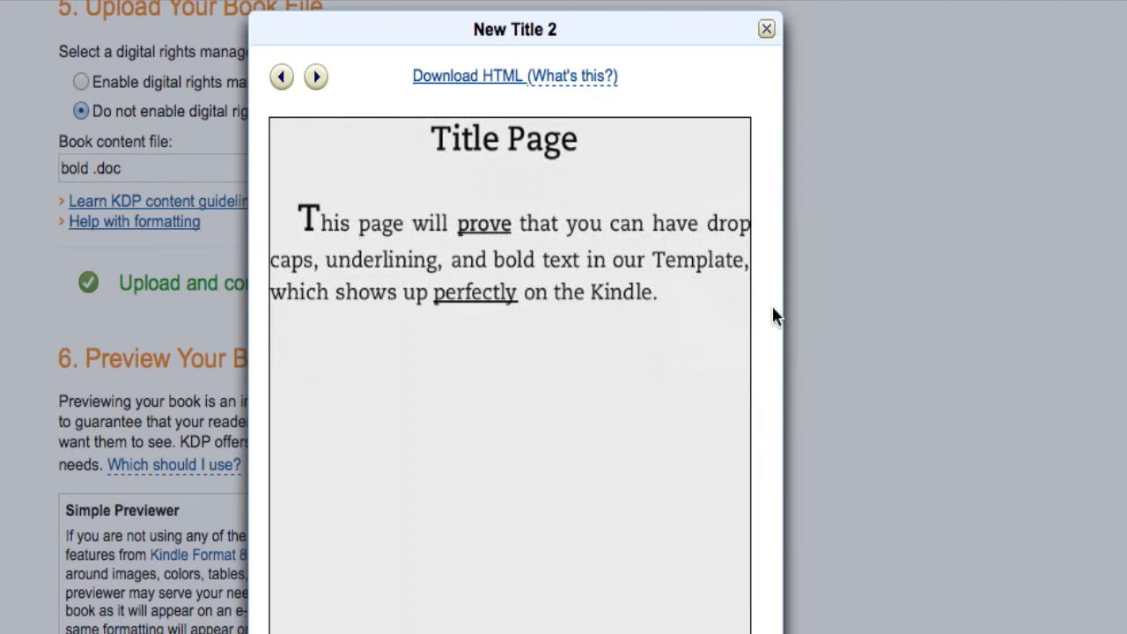
{"action": "mouse_move", "coordinate": [746, 324]}
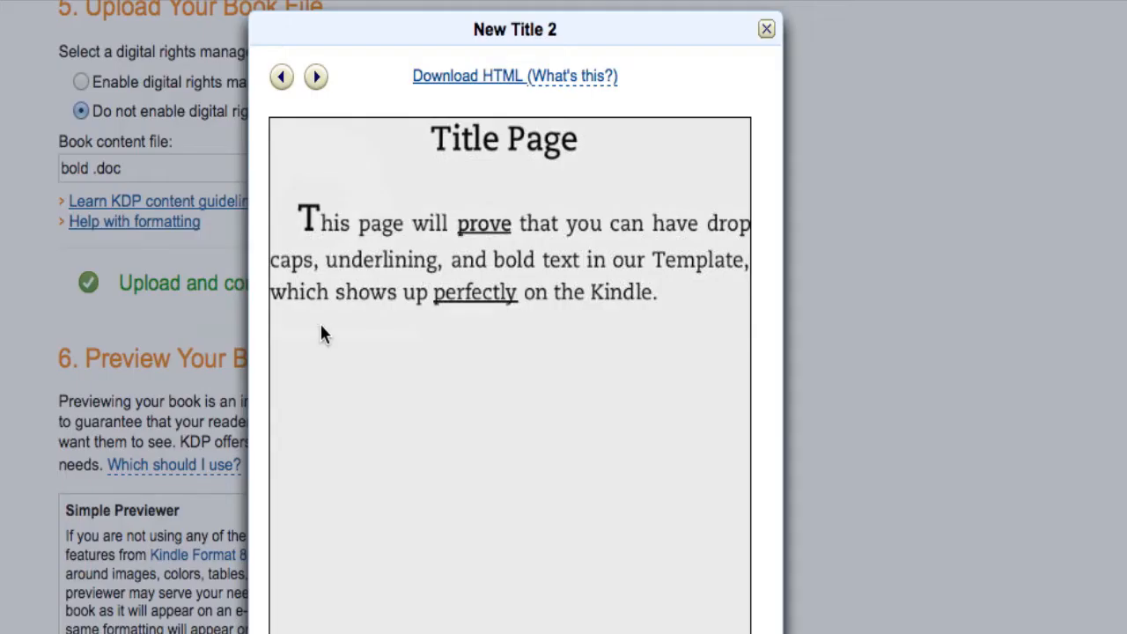
{"action": "mouse_move", "coordinate": [515, 243]}
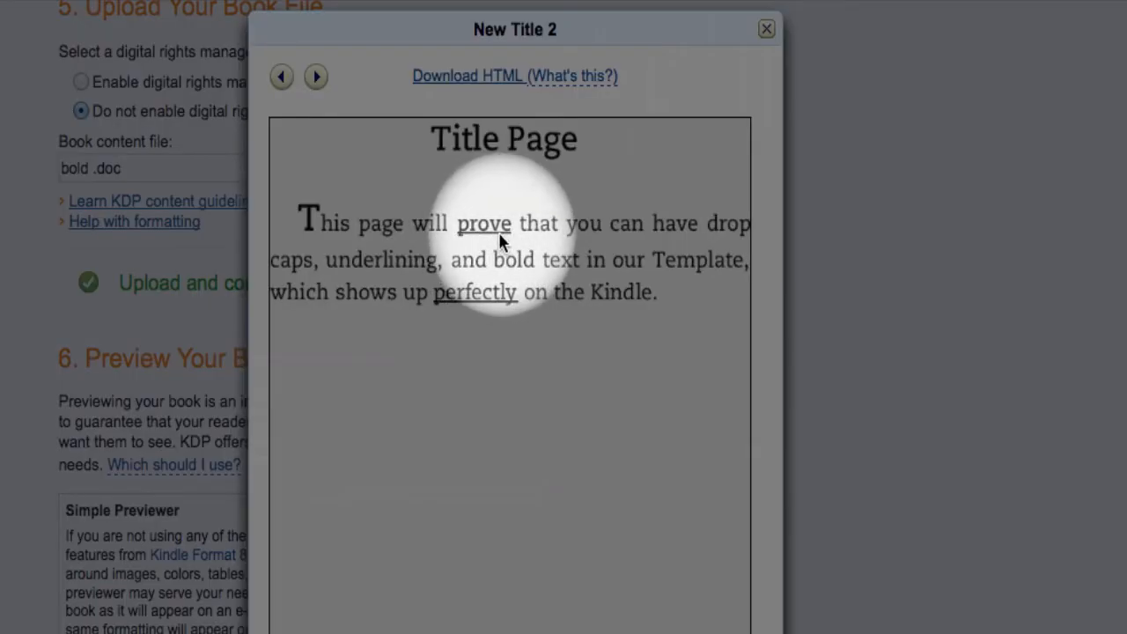
{"action": "mouse_move", "coordinate": [475, 300]}
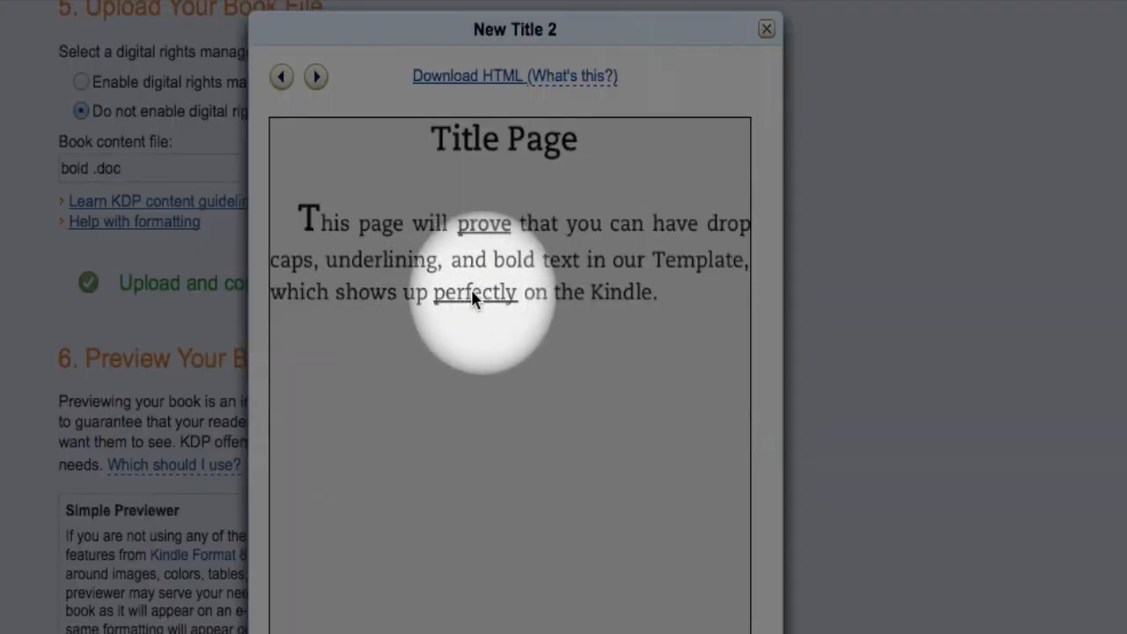
{"action": "mouse_move", "coordinate": [650, 384]}
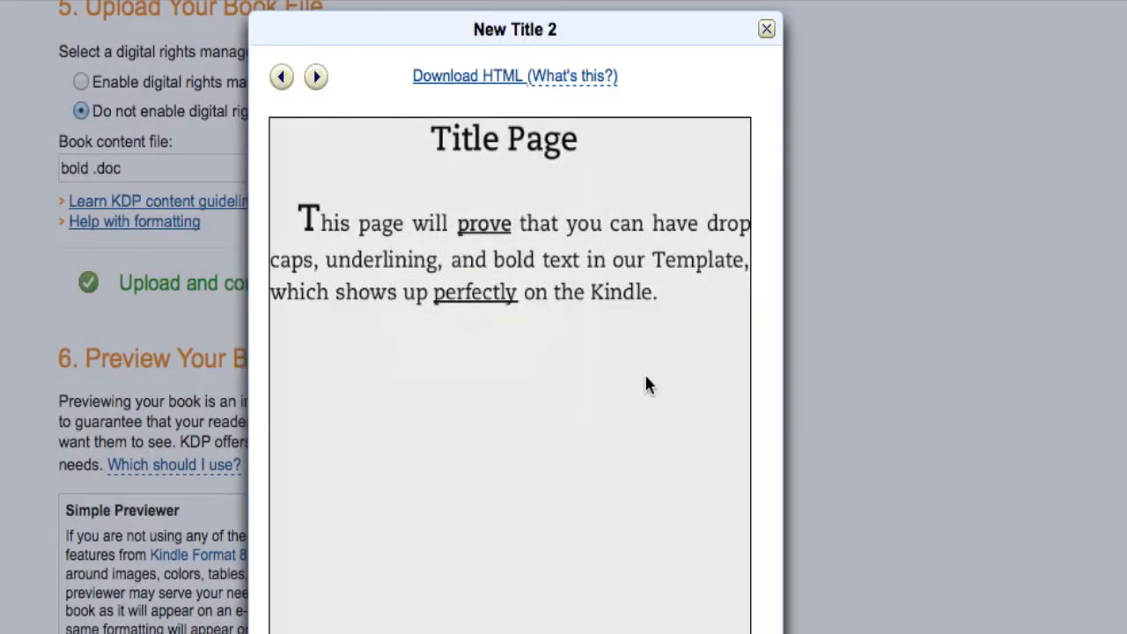